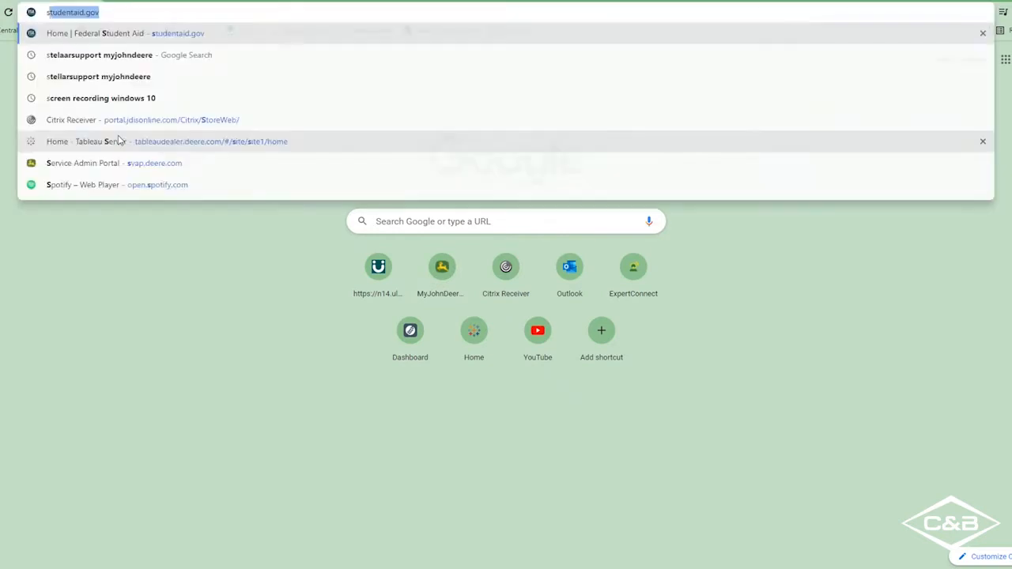
# Search 'stellarsupport myjohndeere' and go to the John Deere StellarSupport home page
pyautogui.write('stellarsupport myjohndeere')
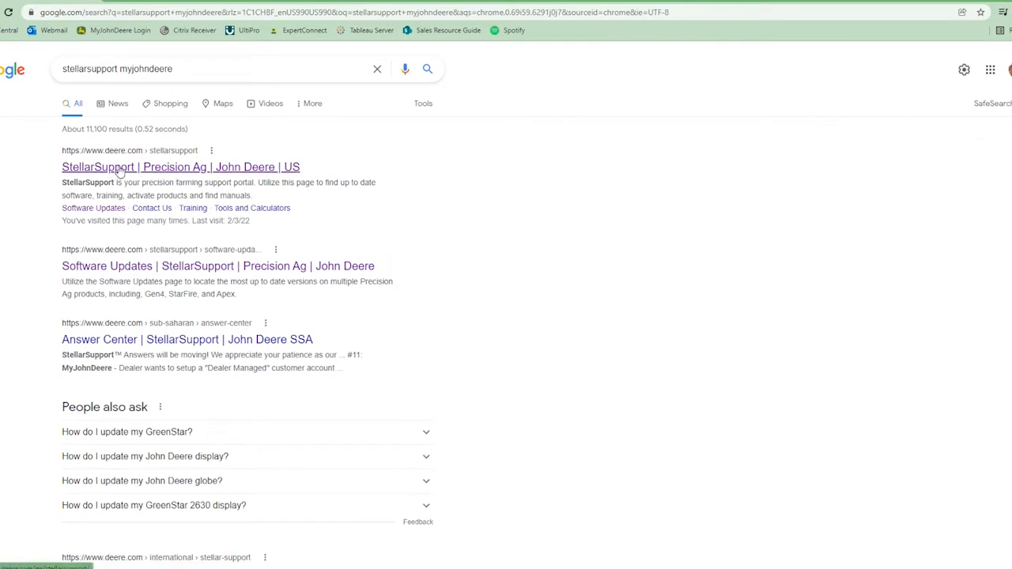
pyautogui.click(180, 168)
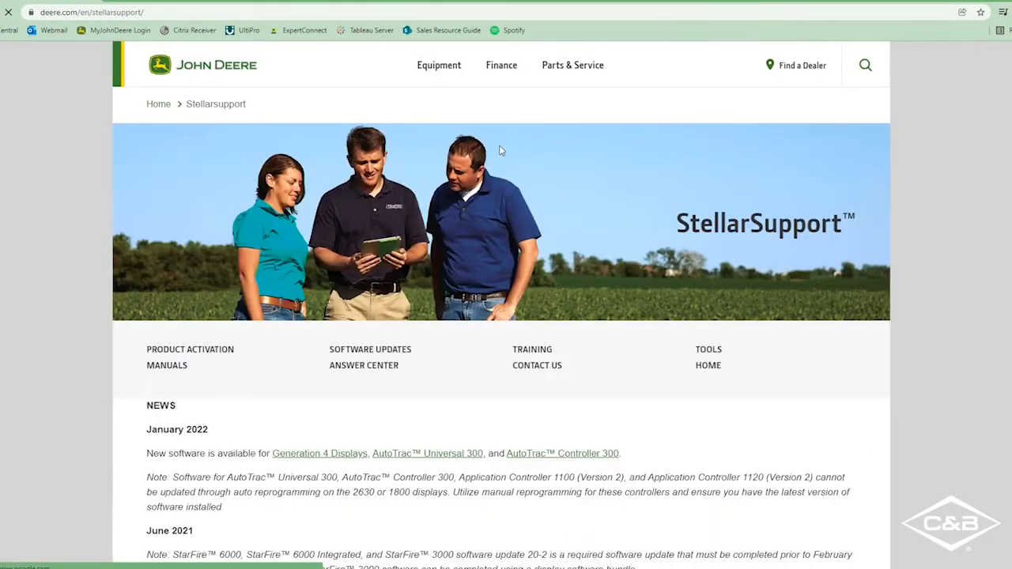
pyautogui.moveTo(275, 324)
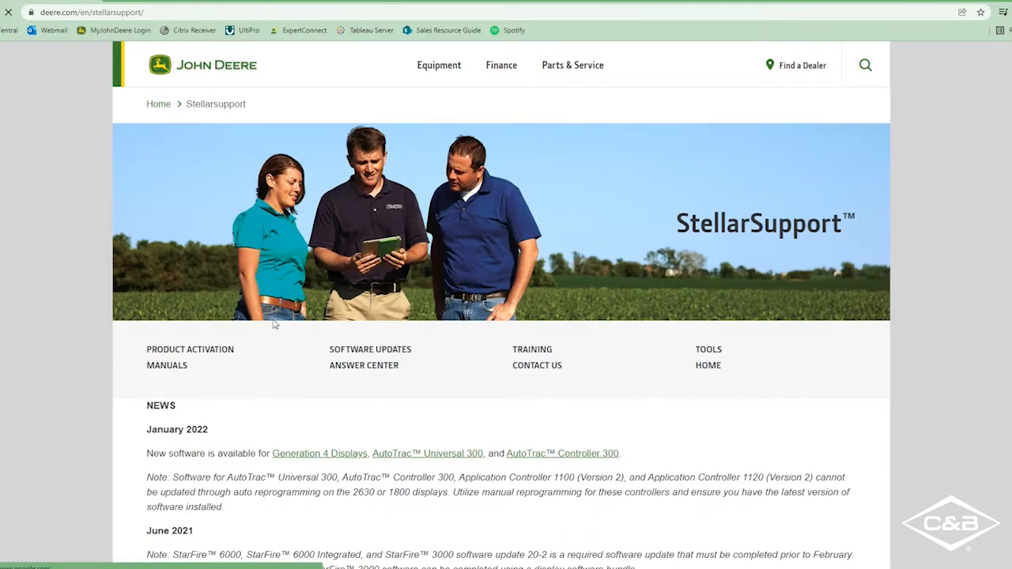
pyautogui.moveTo(382, 338)
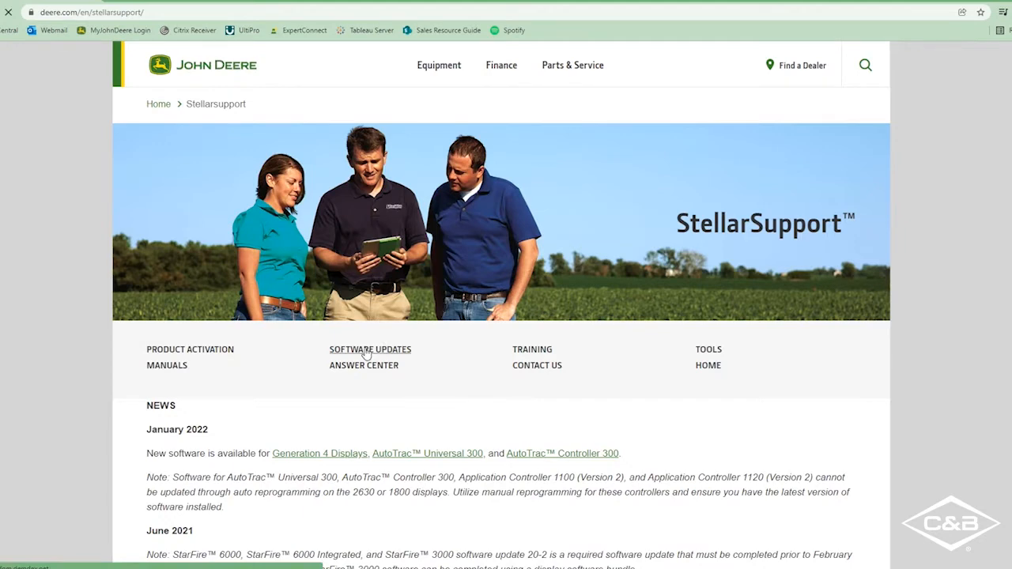
# Show the full list of current software on the StellarSupport Software Updates page
pyautogui.click(370, 350)
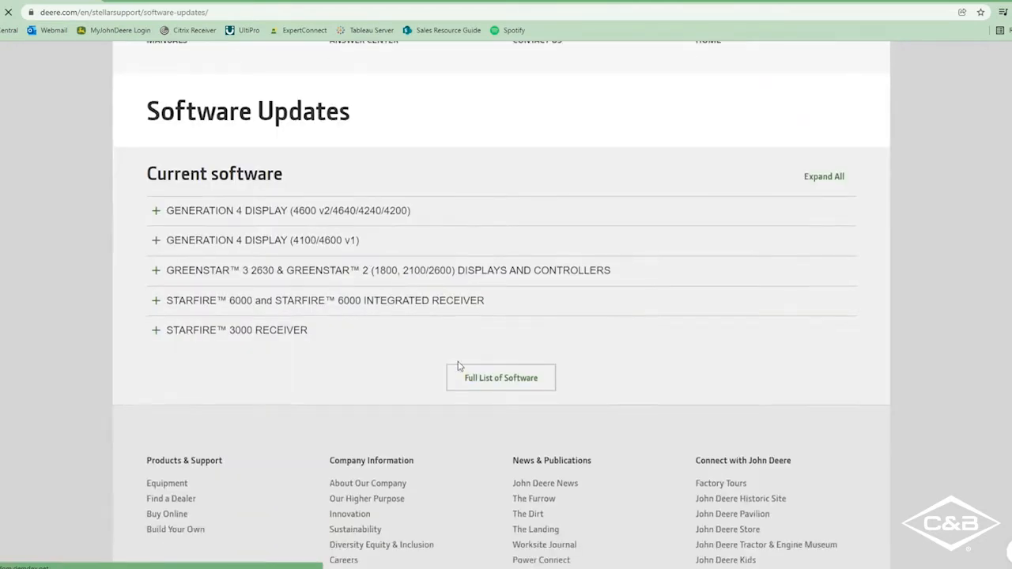
pyautogui.click(499, 377)
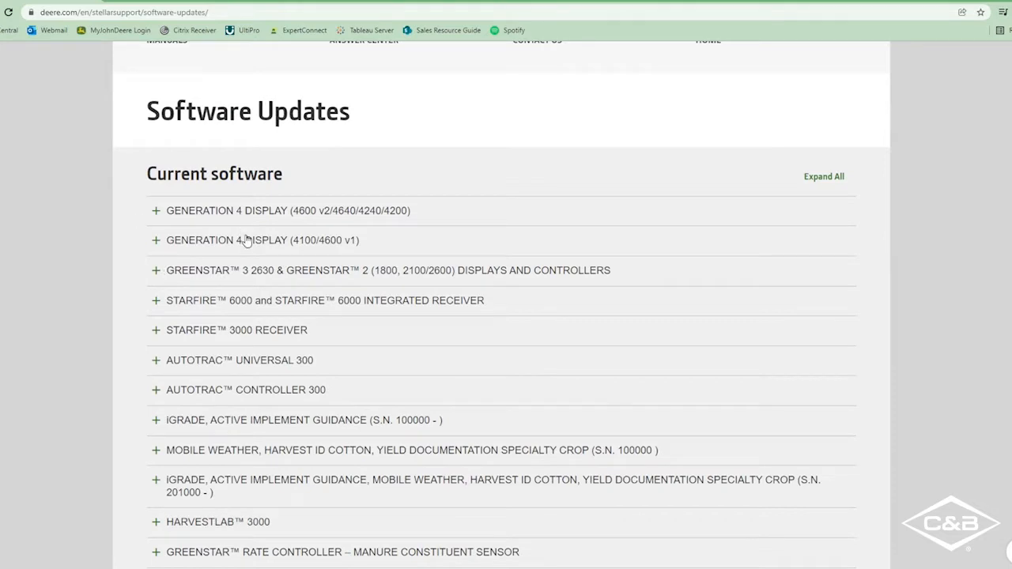
pyautogui.moveTo(376, 378)
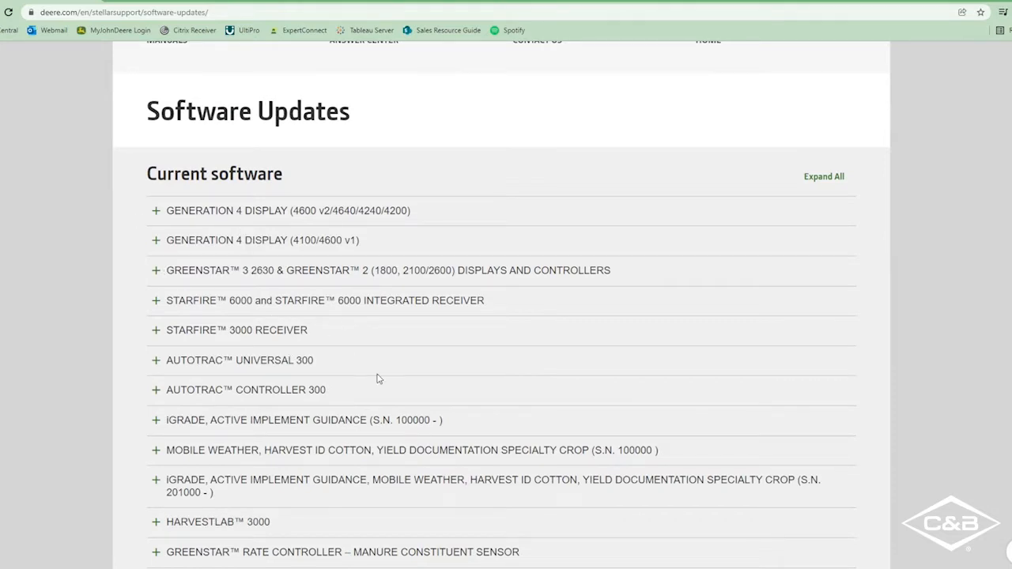
pyautogui.moveTo(155, 297)
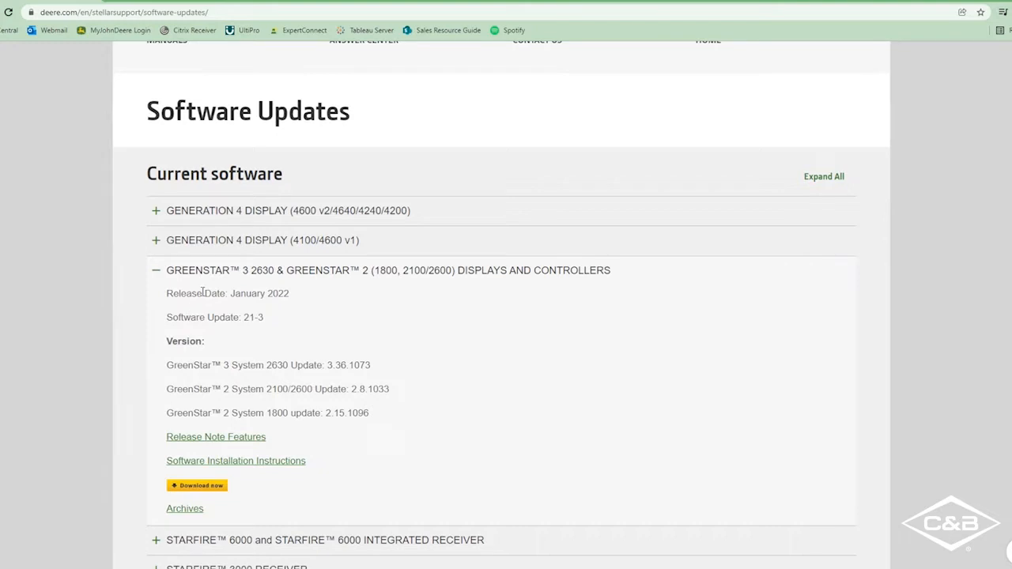
pyautogui.moveTo(198, 334)
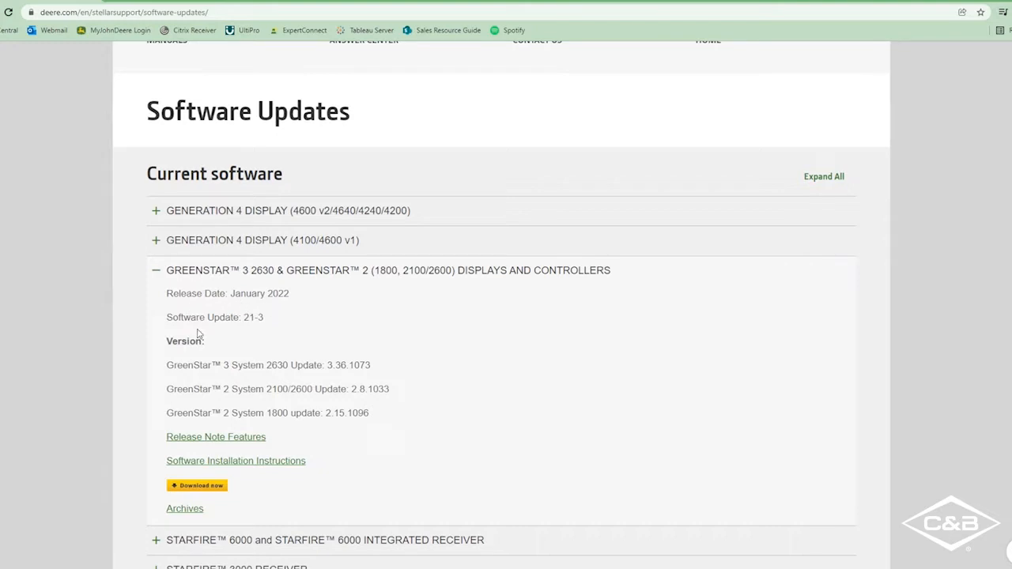
pyautogui.moveTo(301, 367)
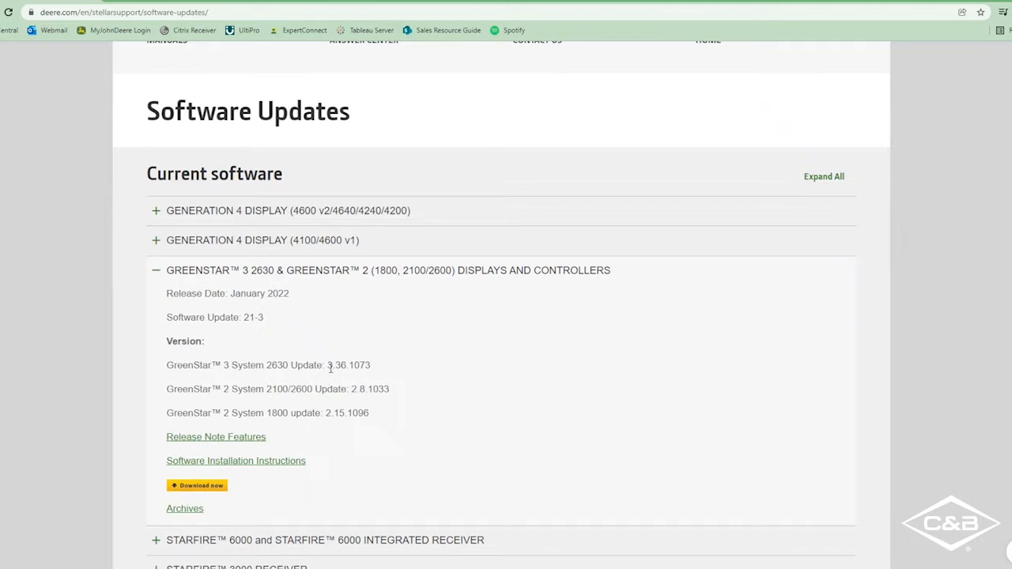
pyautogui.moveTo(371, 364)
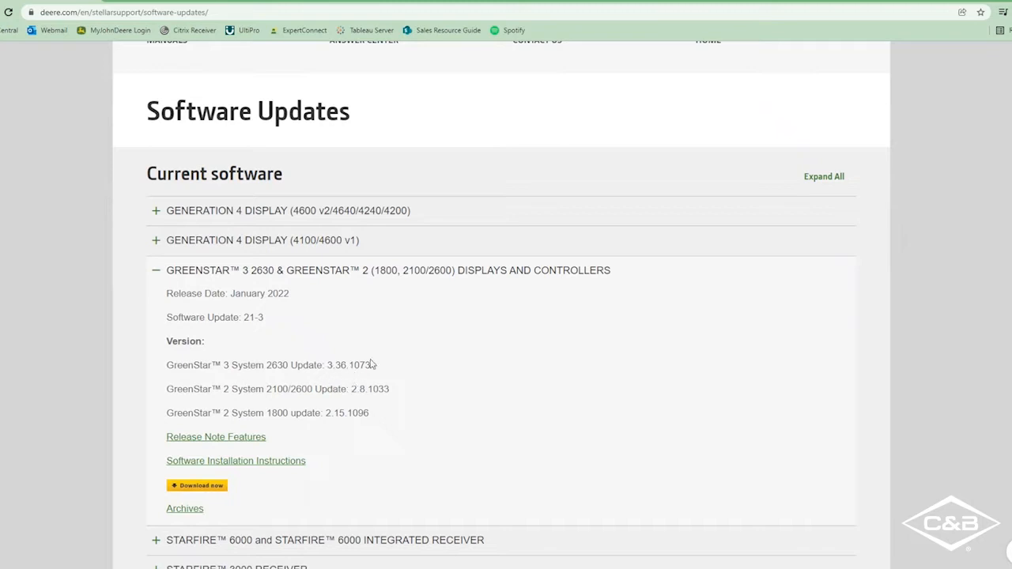
pyautogui.moveTo(300, 401)
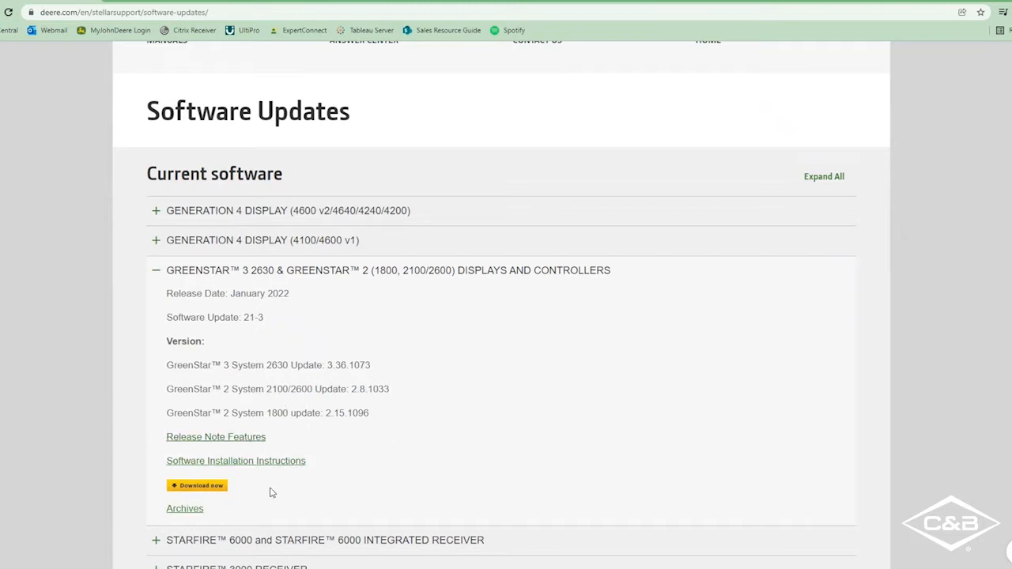
pyautogui.moveTo(326, 474)
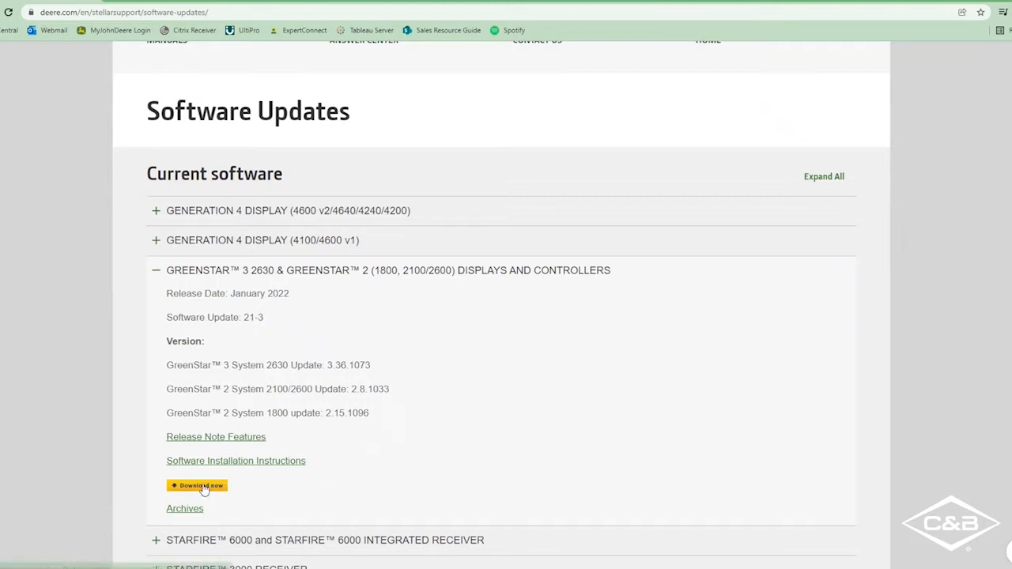
# Download and start the GS Live Update installer, confirming country and the previous-install warning
pyautogui.click(196, 486)
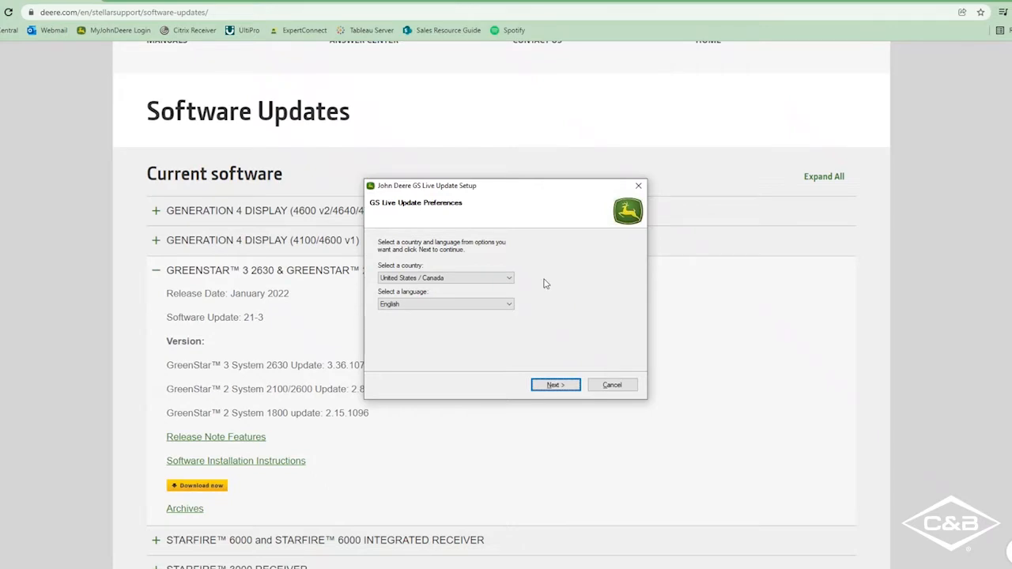
pyautogui.moveTo(573, 356)
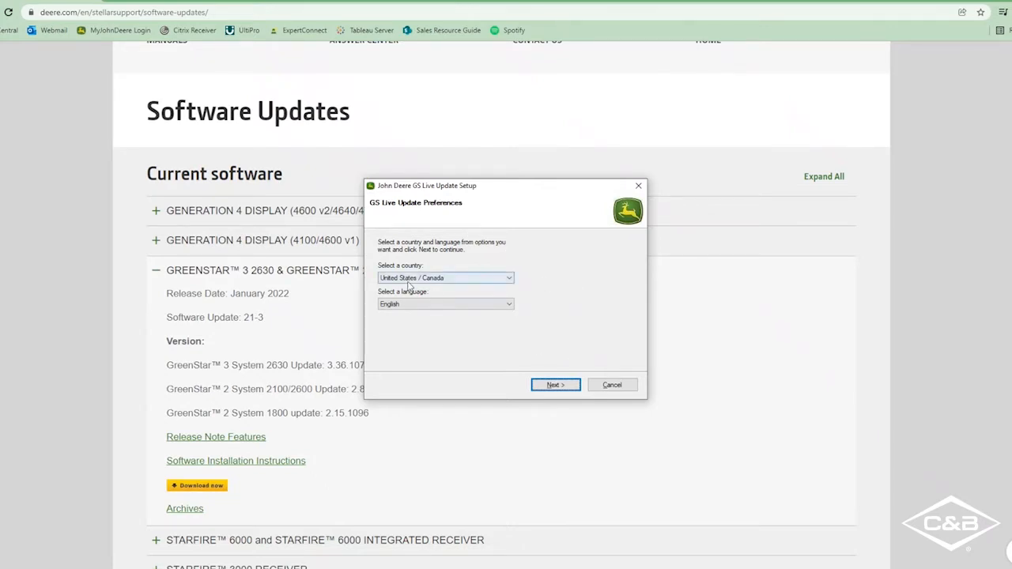
pyautogui.click(554, 386)
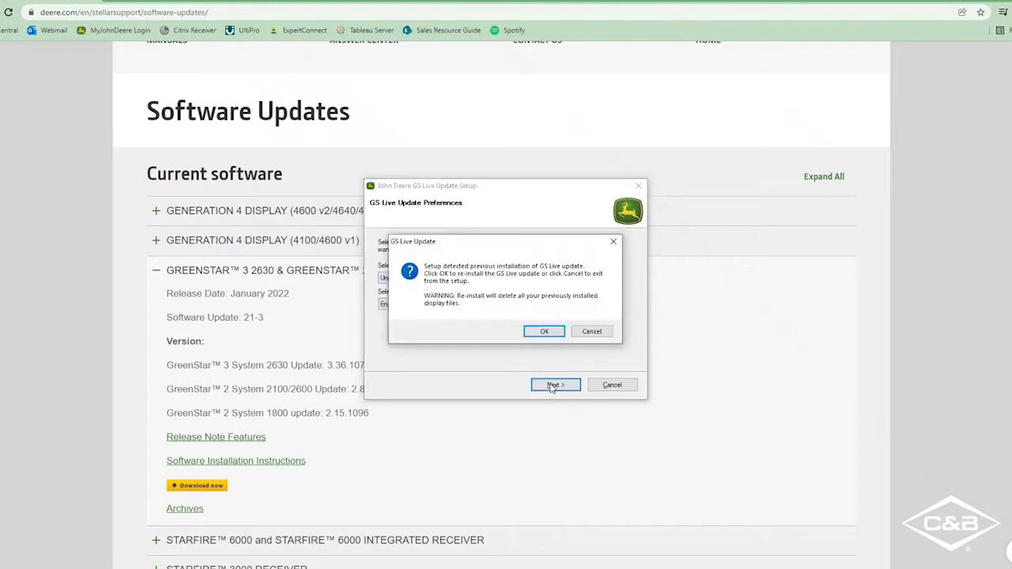
pyautogui.click(544, 332)
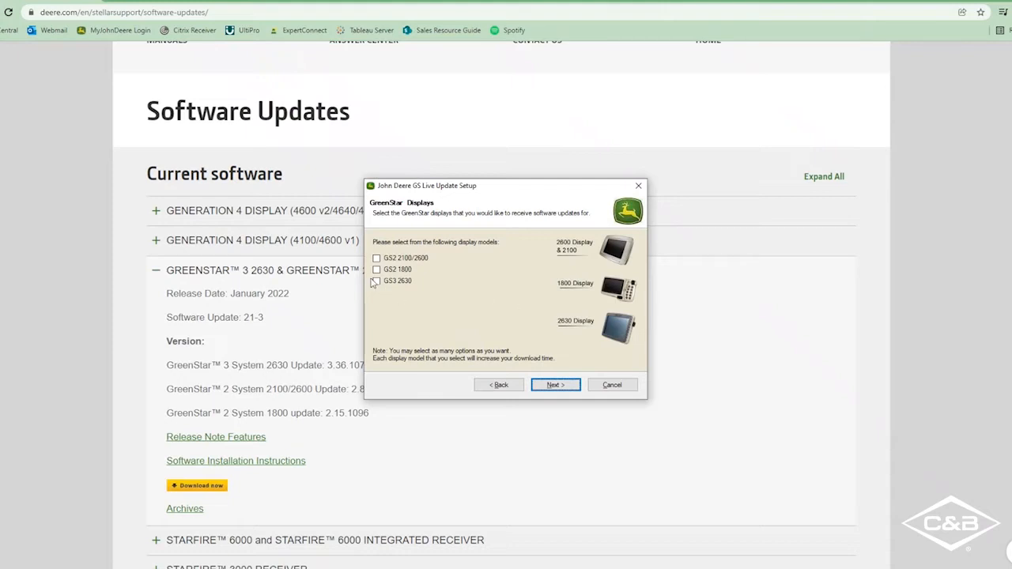
# Select the GS3 2630 display for updates and agree to the GreenStar licence terms
pyautogui.click(377, 281)
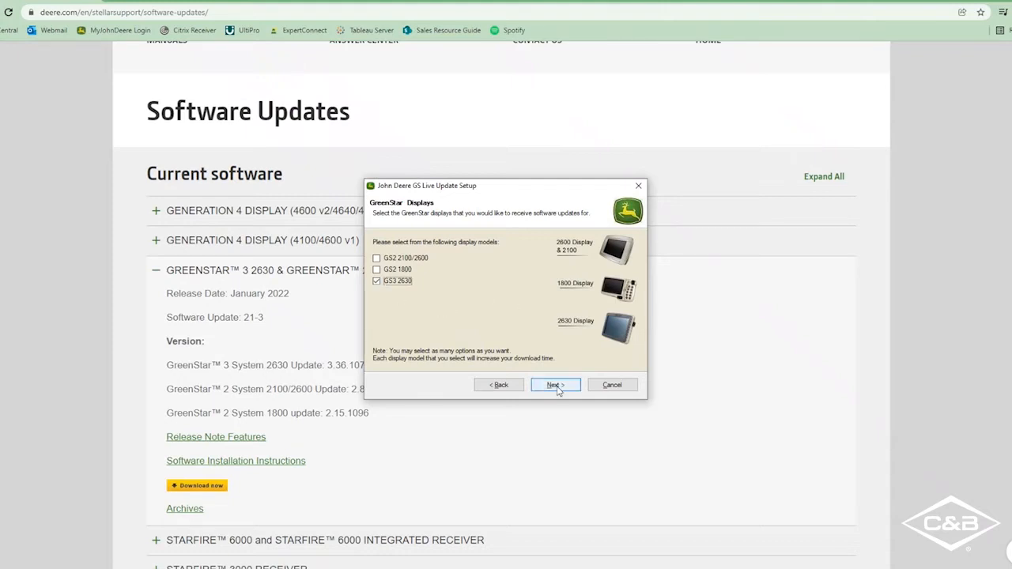
pyautogui.click(498, 386)
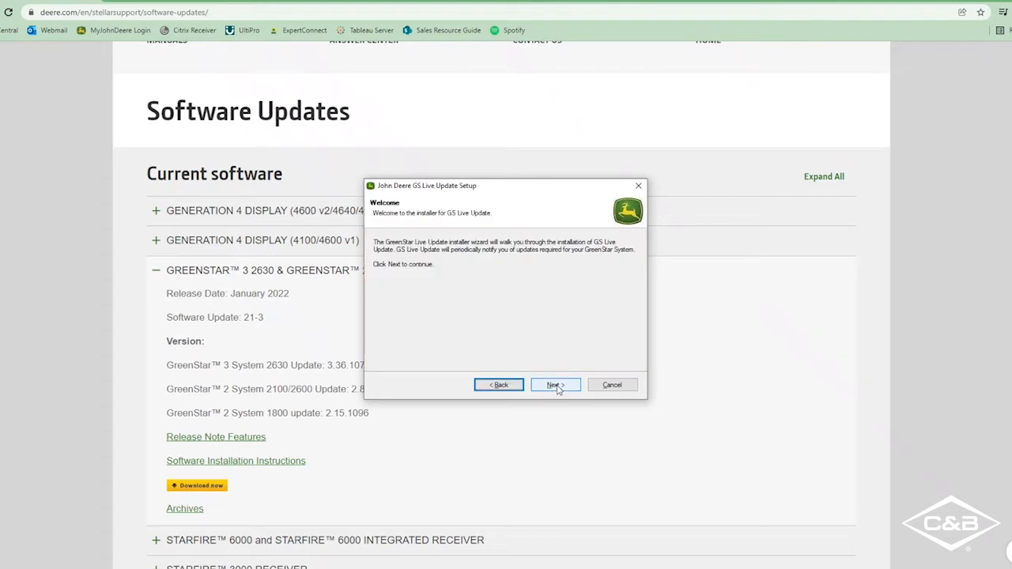
pyautogui.click(555, 384)
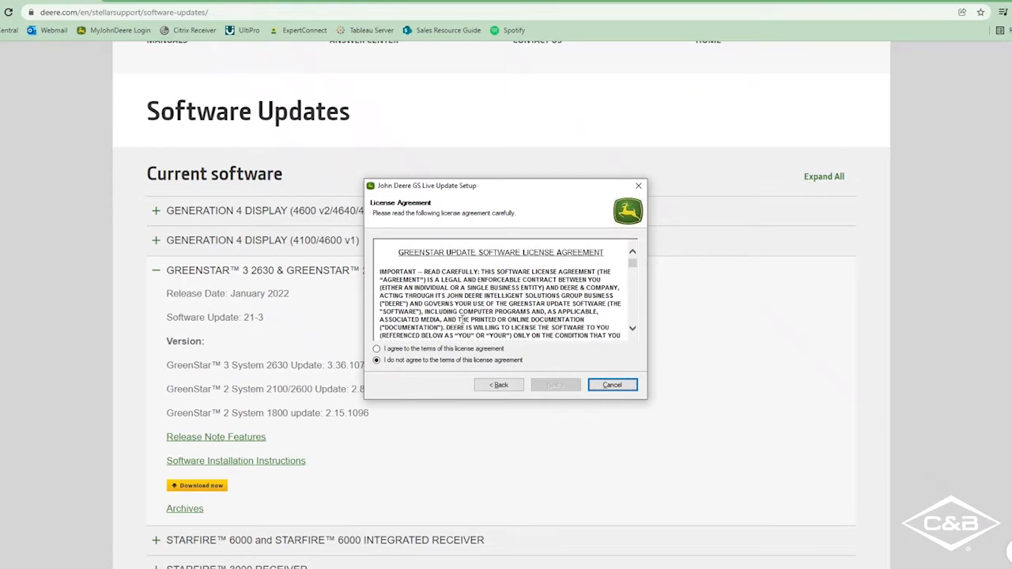
pyautogui.click(376, 349)
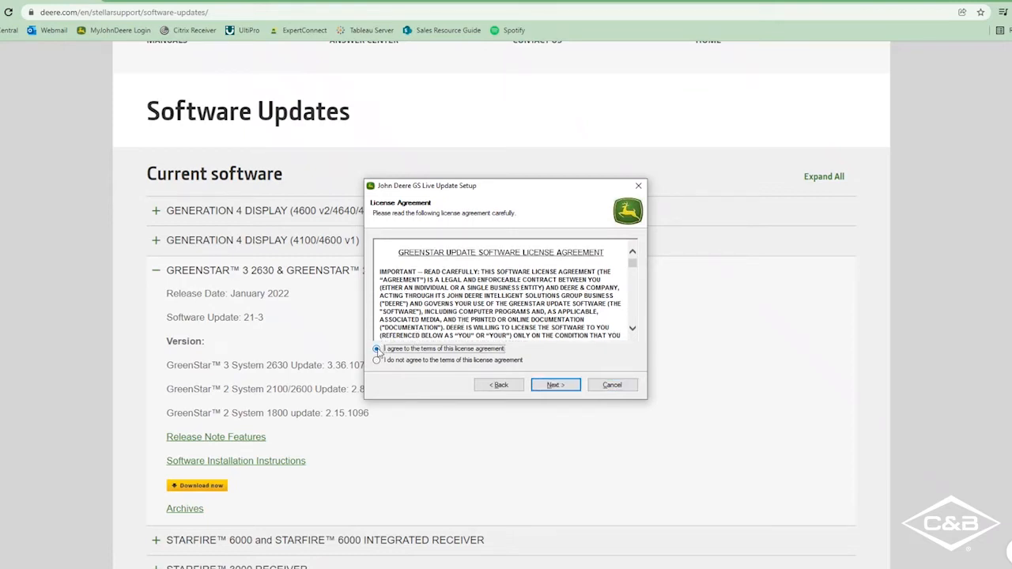
pyautogui.click(376, 349)
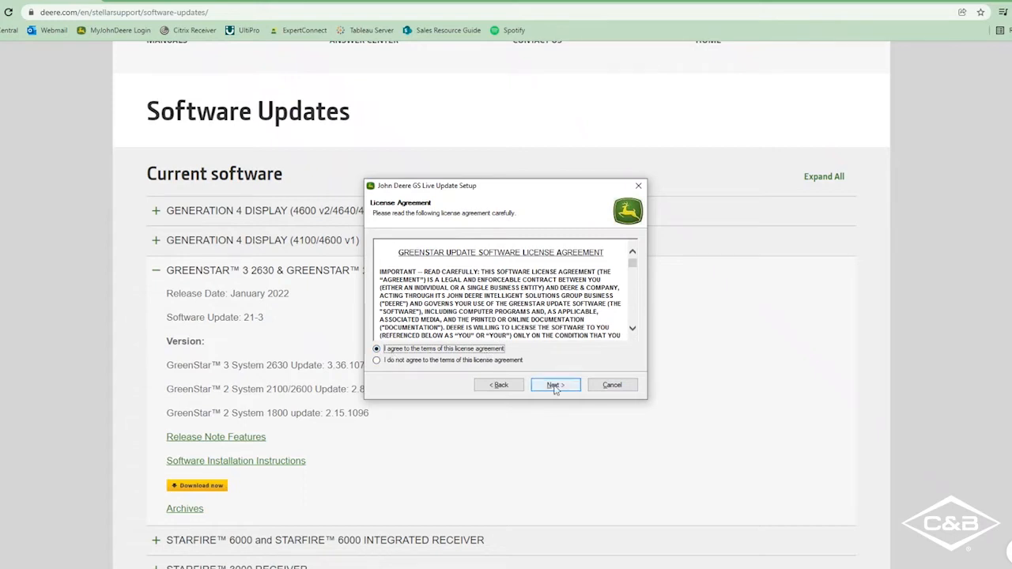
# Install GS Live Update and launch it to check the GreenStar system for updates
pyautogui.click(555, 386)
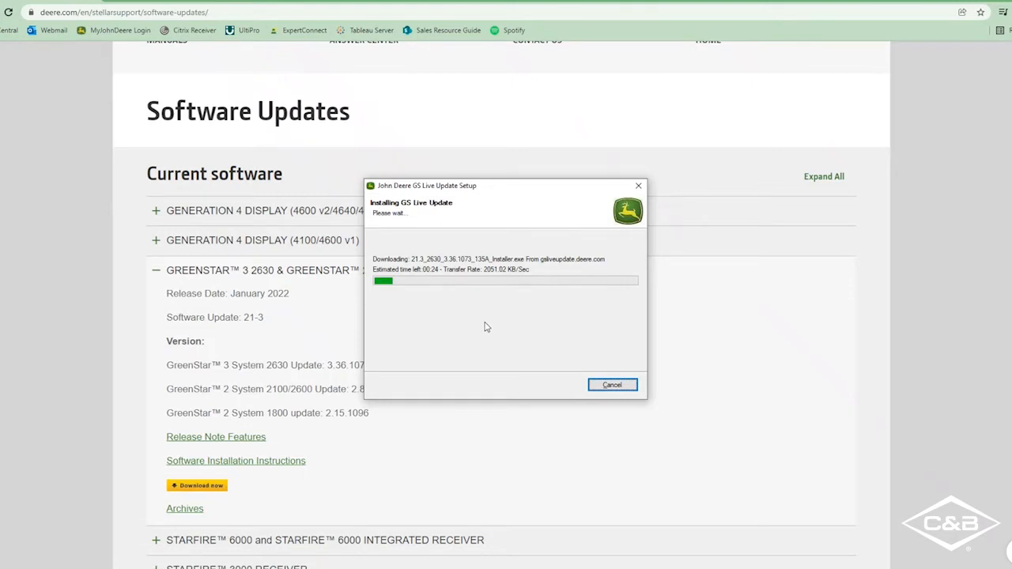
pyautogui.moveTo(518, 305)
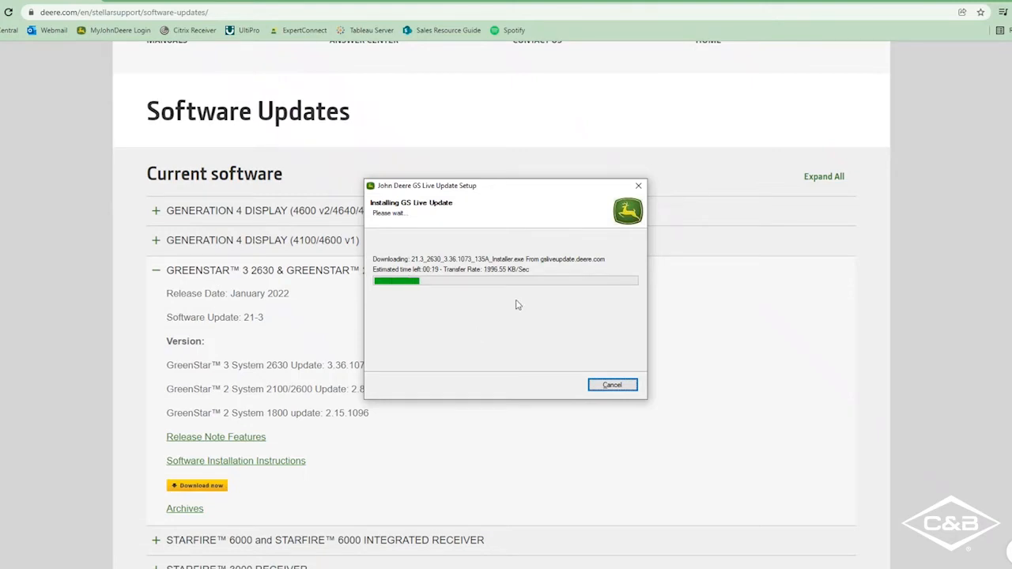
pyautogui.moveTo(544, 319)
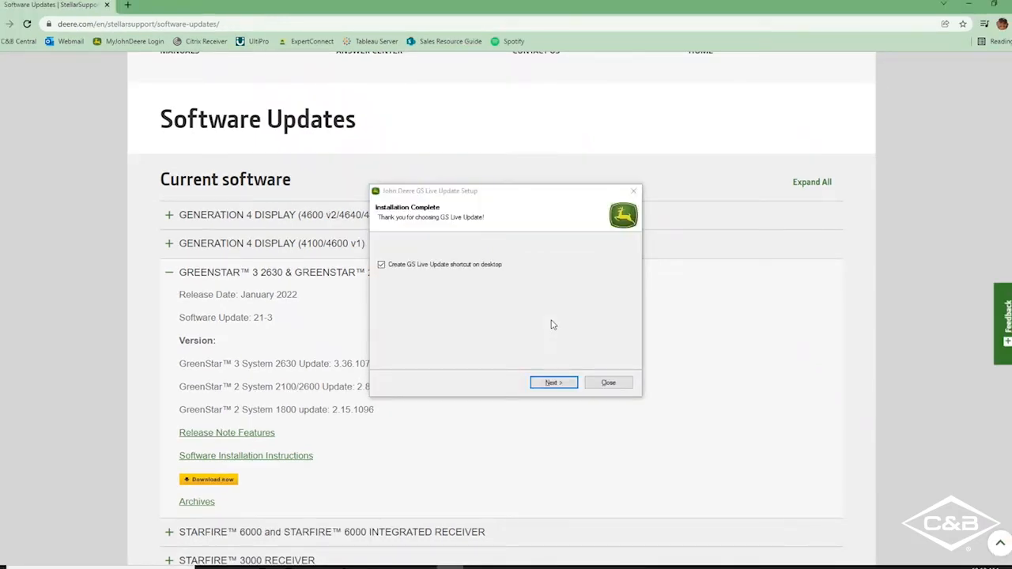
pyautogui.moveTo(389, 286)
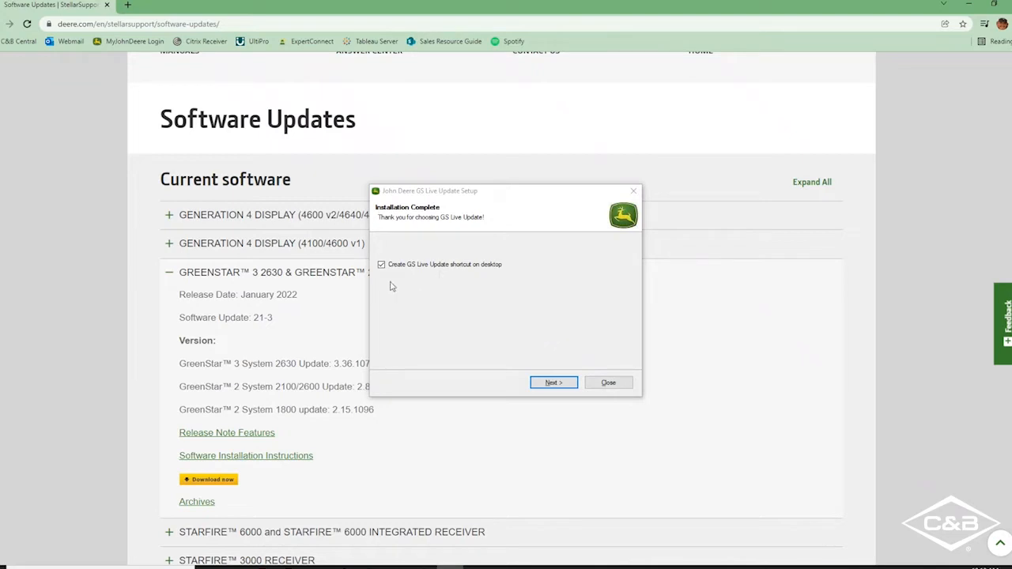
pyautogui.moveTo(450, 293)
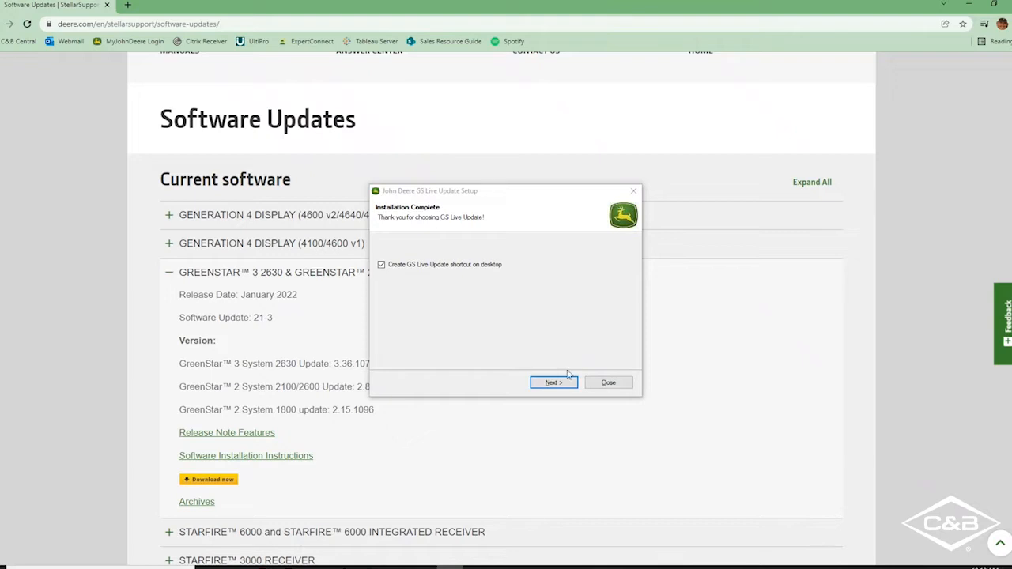
pyautogui.click(551, 383)
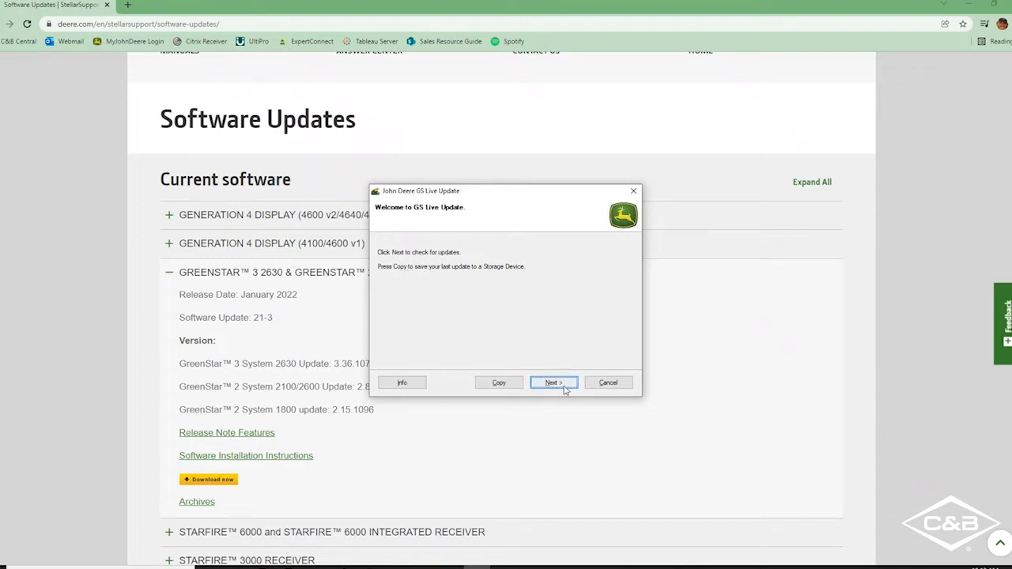
pyautogui.click(554, 382)
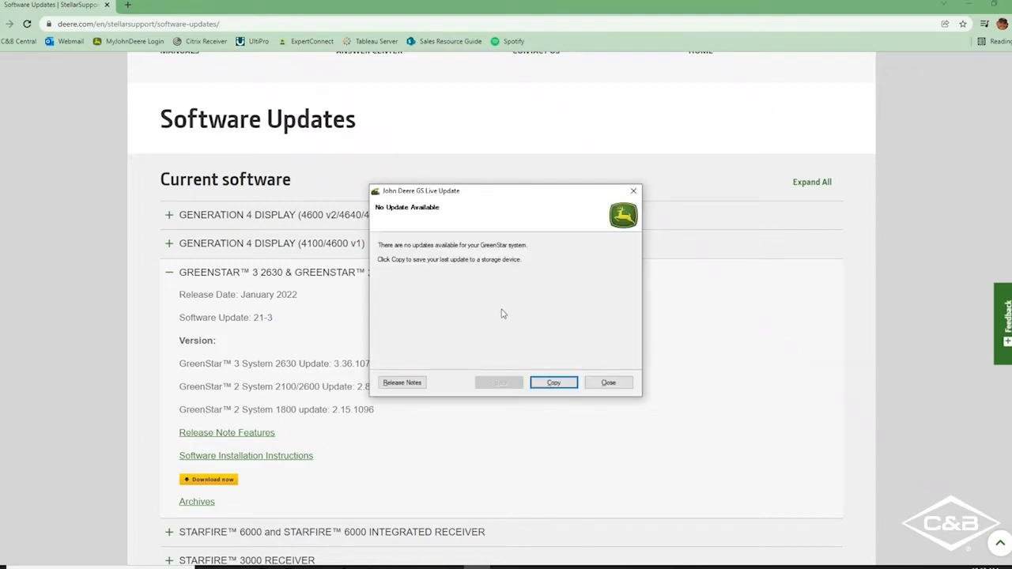
# Copy the 2630 display software to the USB (D:) drive with Copy Now
pyautogui.click(607, 382)
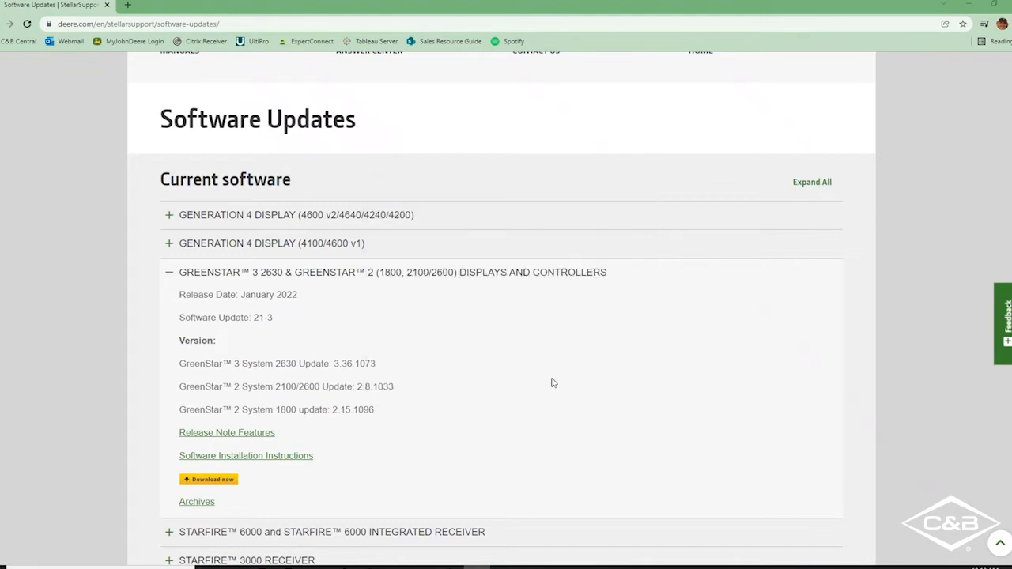
pyautogui.click(209, 479)
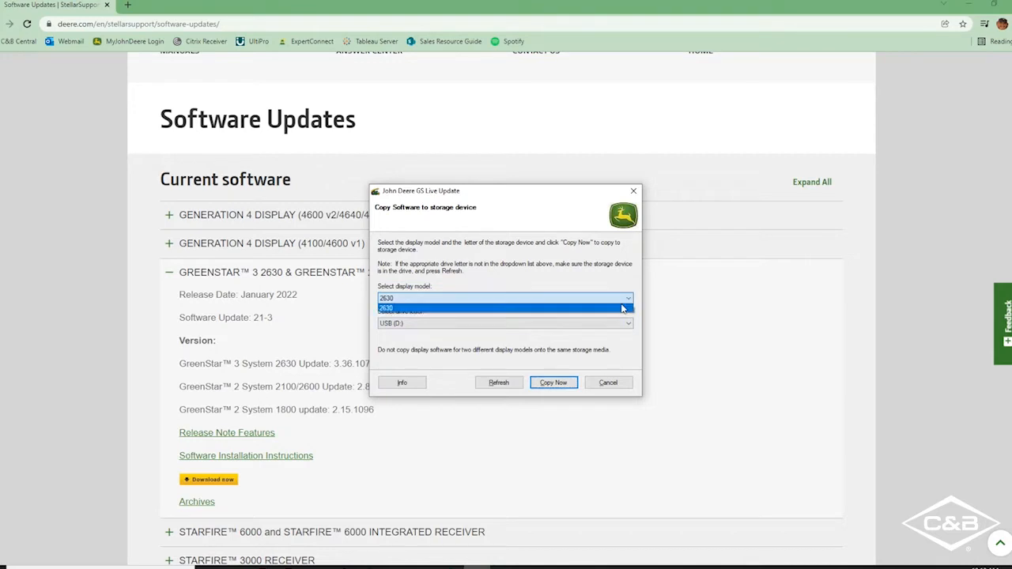
pyautogui.moveTo(531, 307)
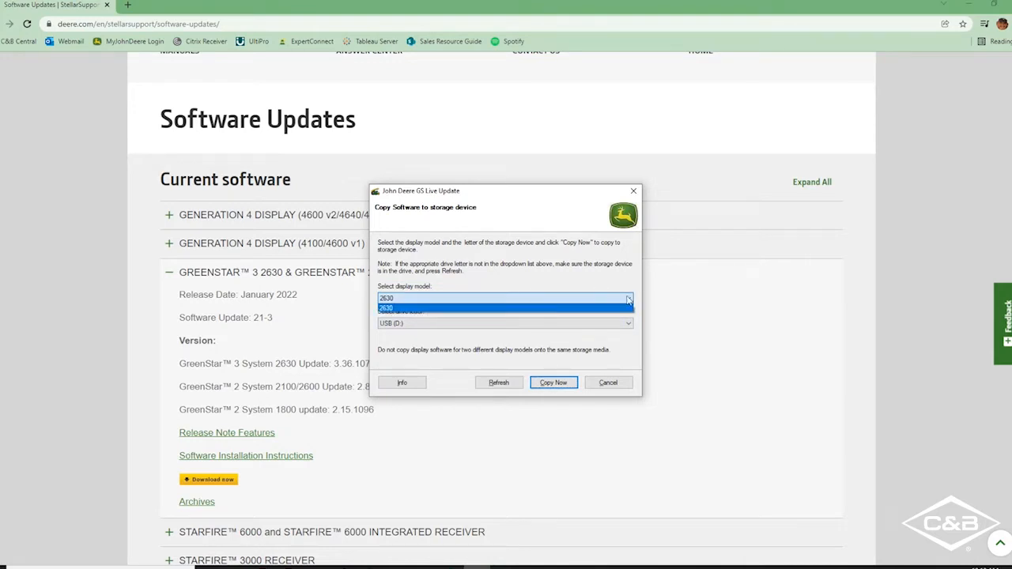
pyautogui.click(386, 306)
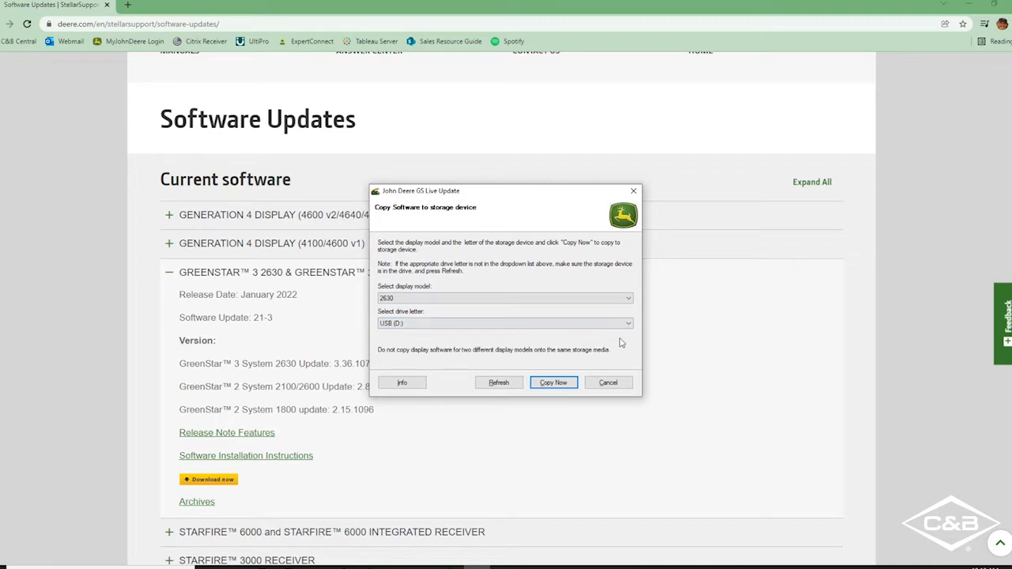
pyautogui.click(629, 323)
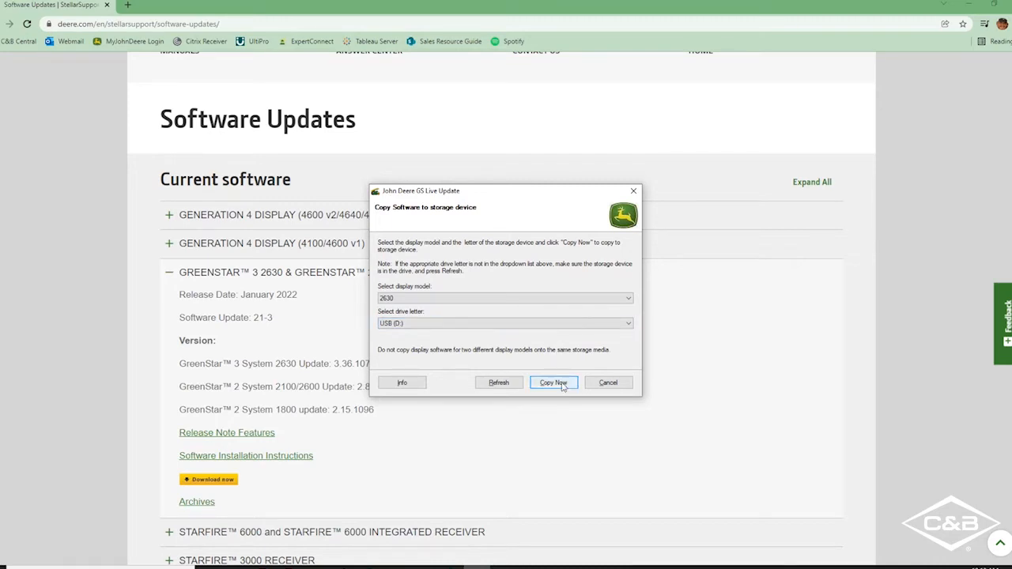
pyautogui.click(553, 381)
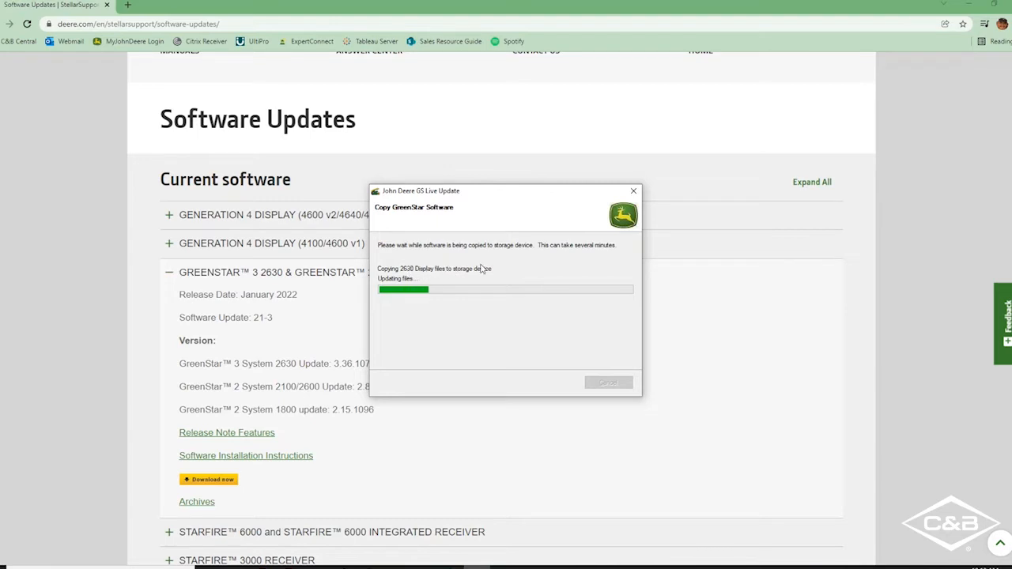
pyautogui.moveTo(512, 262)
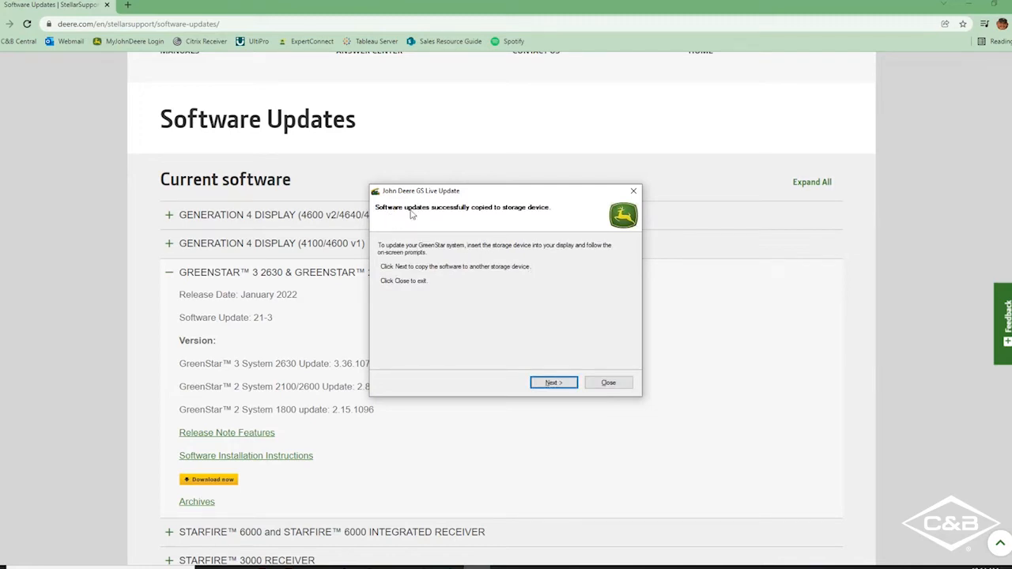
pyautogui.moveTo(621, 358)
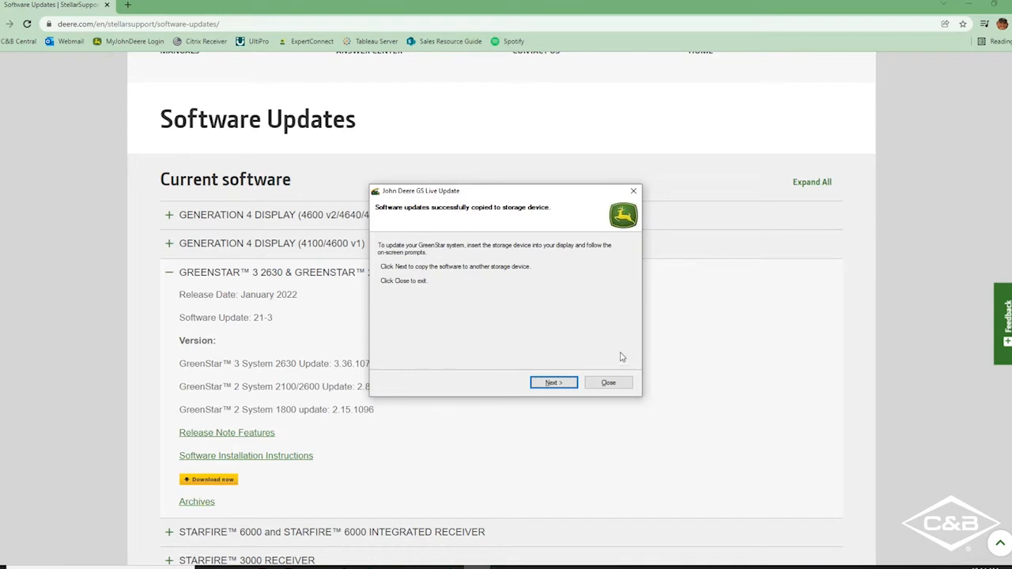
# Close the successful-copy message to exit GS Live Update
pyautogui.click(607, 382)
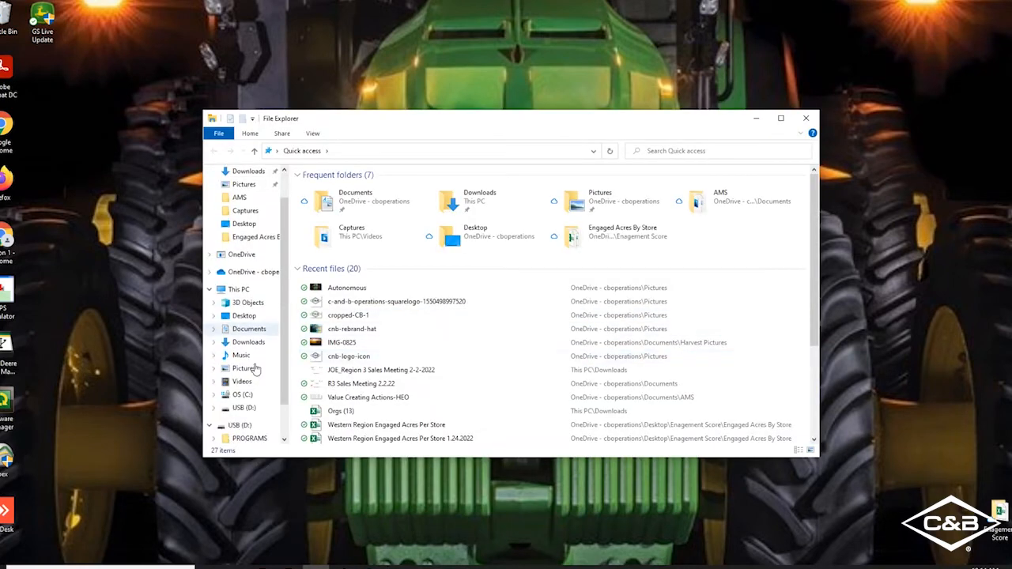
# List USB (D:) contents showing PROGRAMS, V_3.36.1073 and manifest files
pyautogui.click(238, 399)
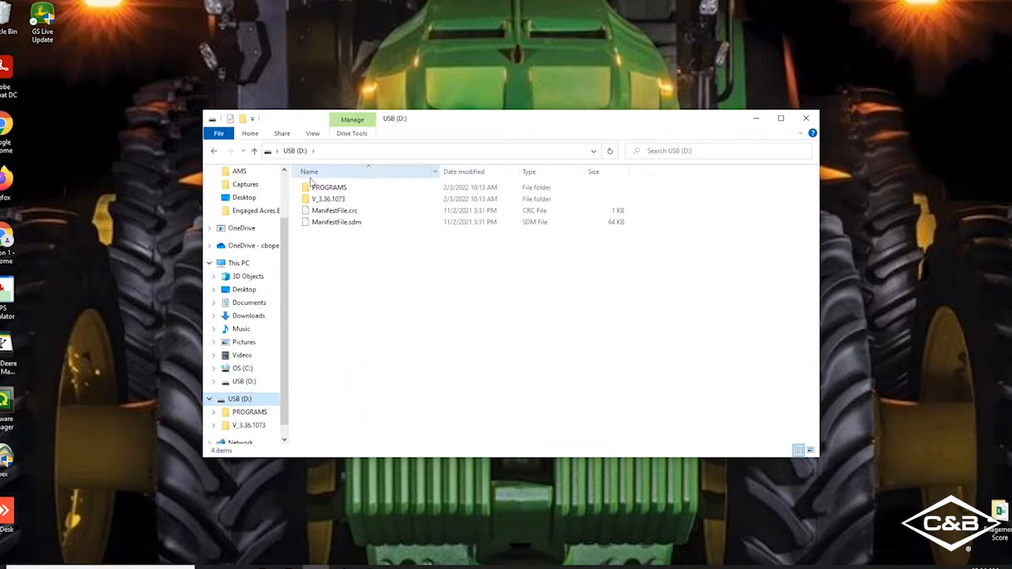
pyautogui.moveTo(335, 210)
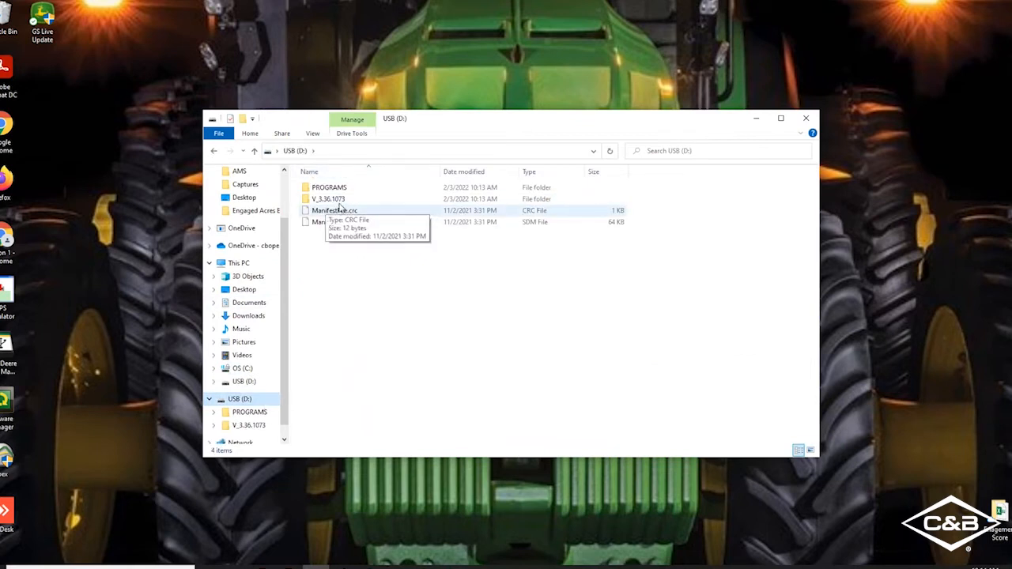
pyautogui.moveTo(338, 222)
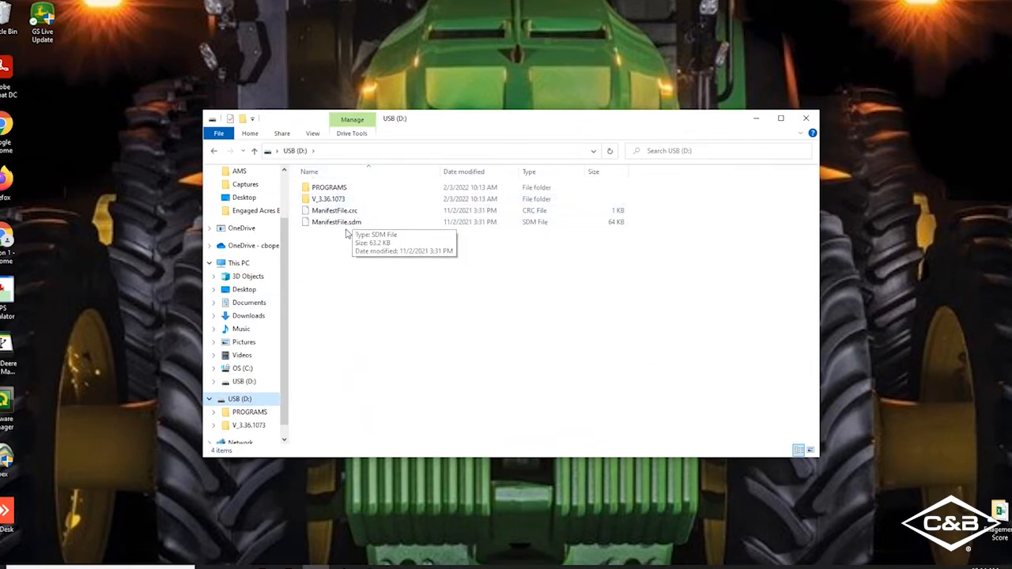
pyautogui.moveTo(348, 241)
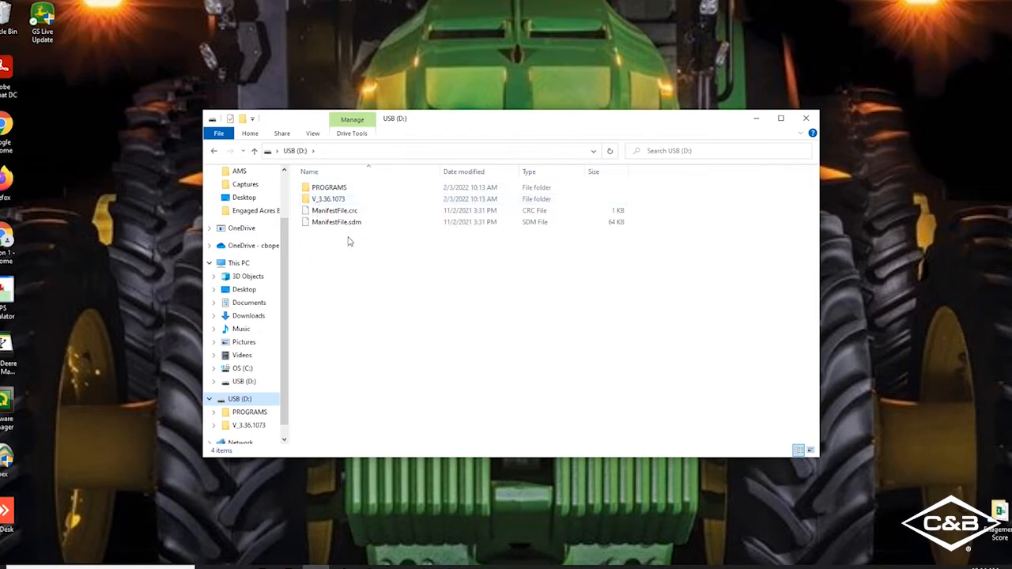
pyautogui.moveTo(552, 344)
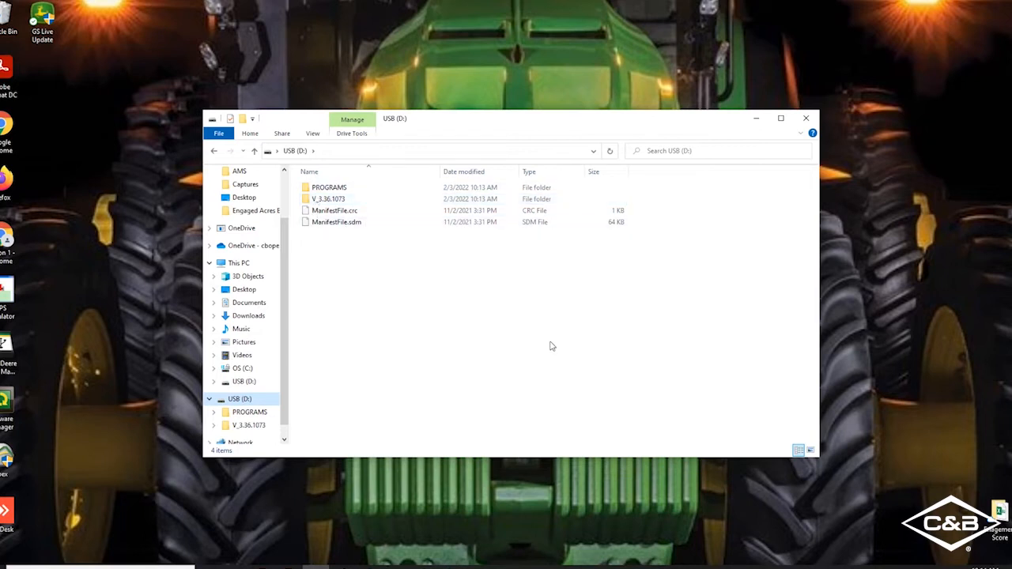
pyautogui.moveTo(610, 377)
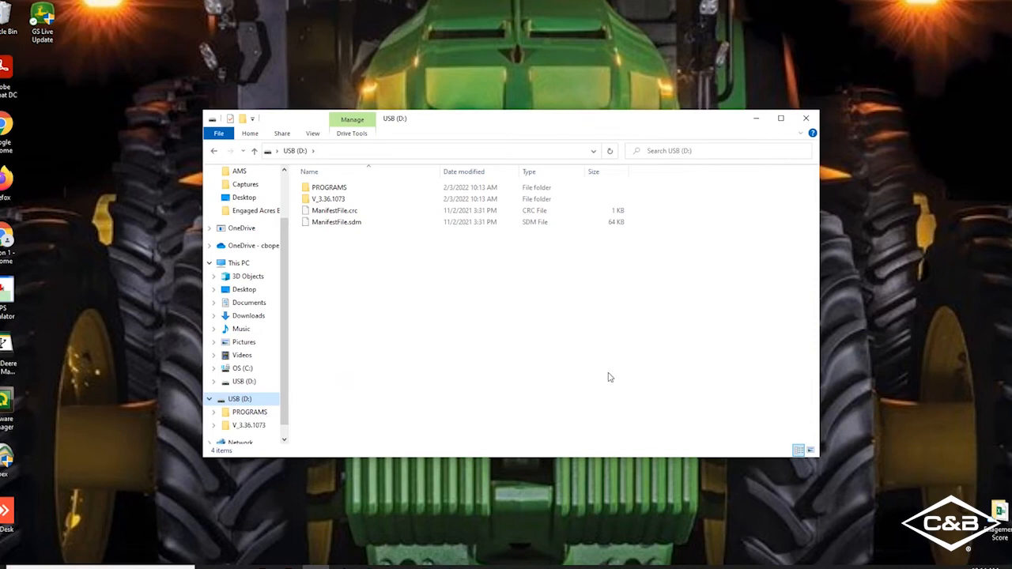
pyautogui.moveTo(651, 332)
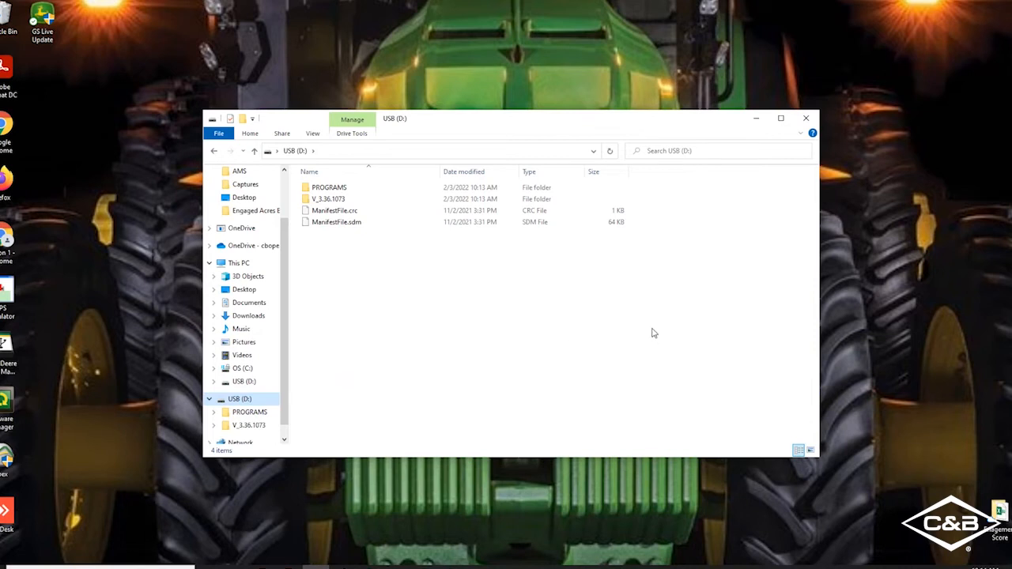
pyautogui.moveTo(676, 273)
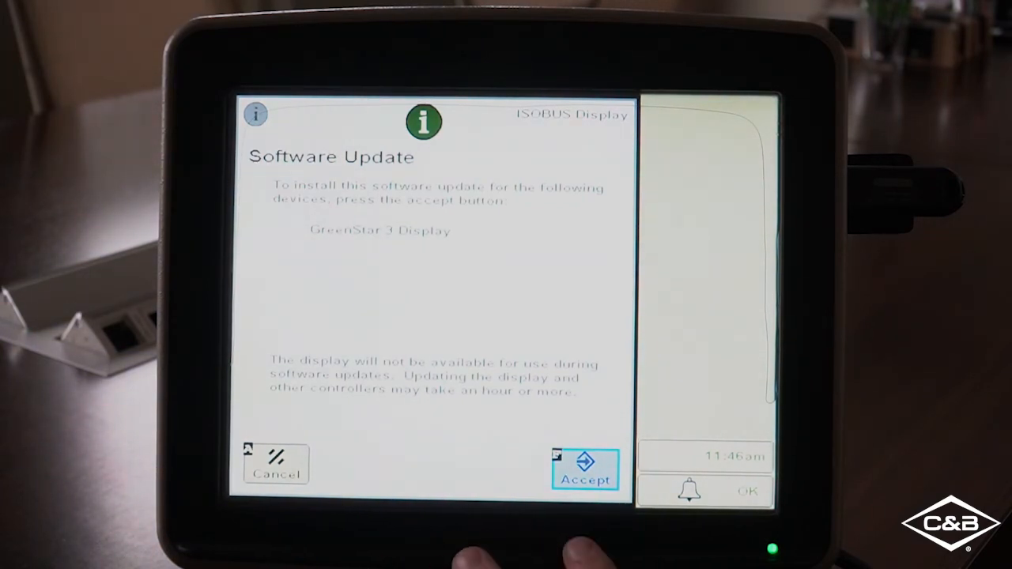
# Accept and confirm installing the detected GreenStar 3 Display software update
pyautogui.click(586, 471)
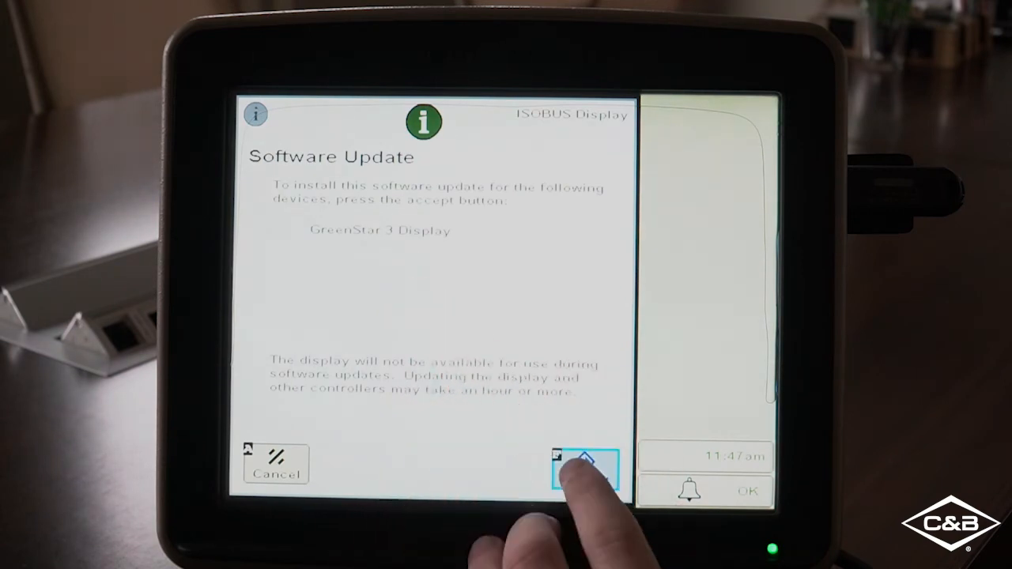
pyautogui.click(585, 468)
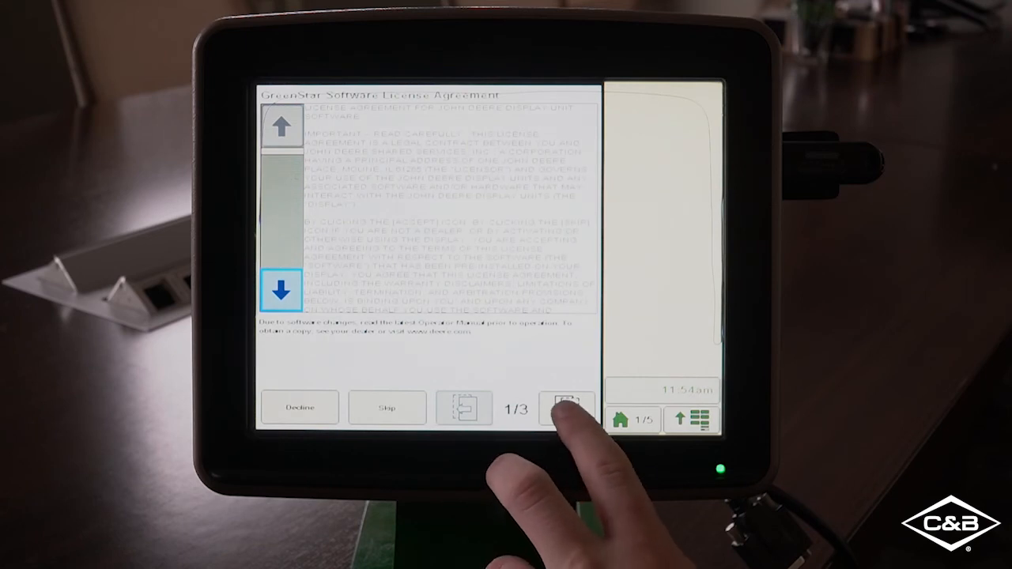
# Accept the licence as purchaser and acknowledge the GPS communication warning
pyautogui.click(566, 408)
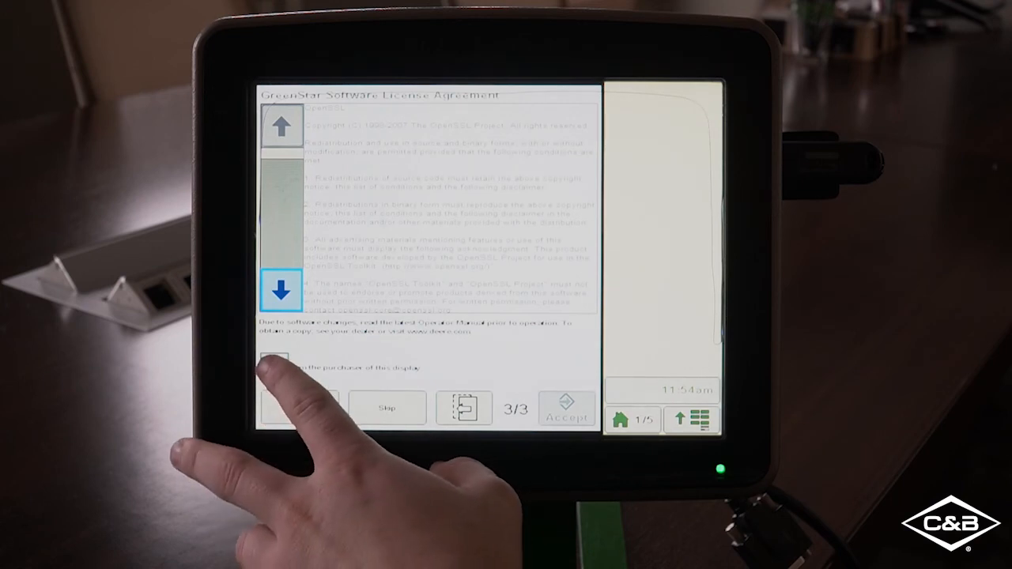
pyautogui.click(272, 366)
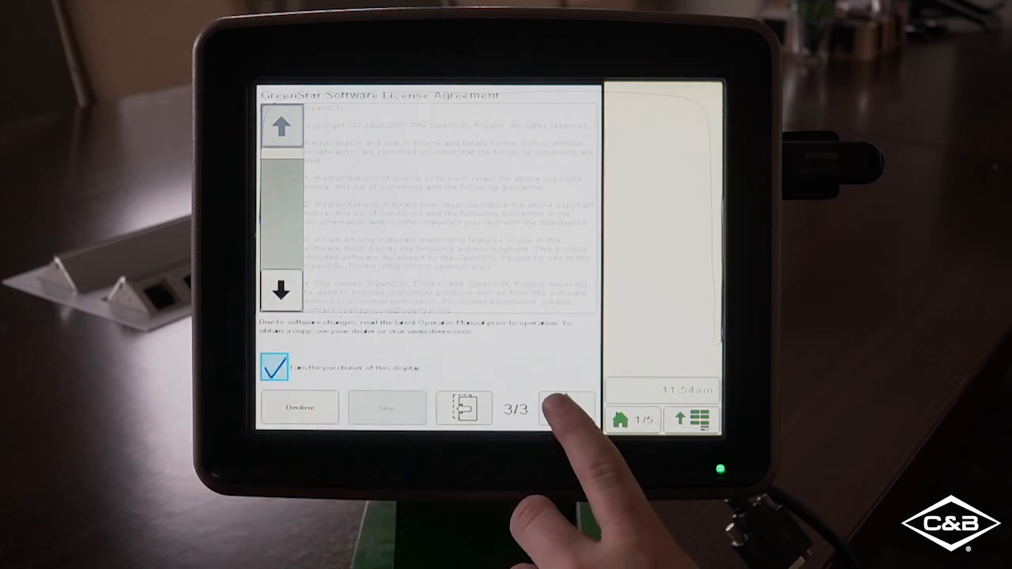
pyautogui.click(566, 408)
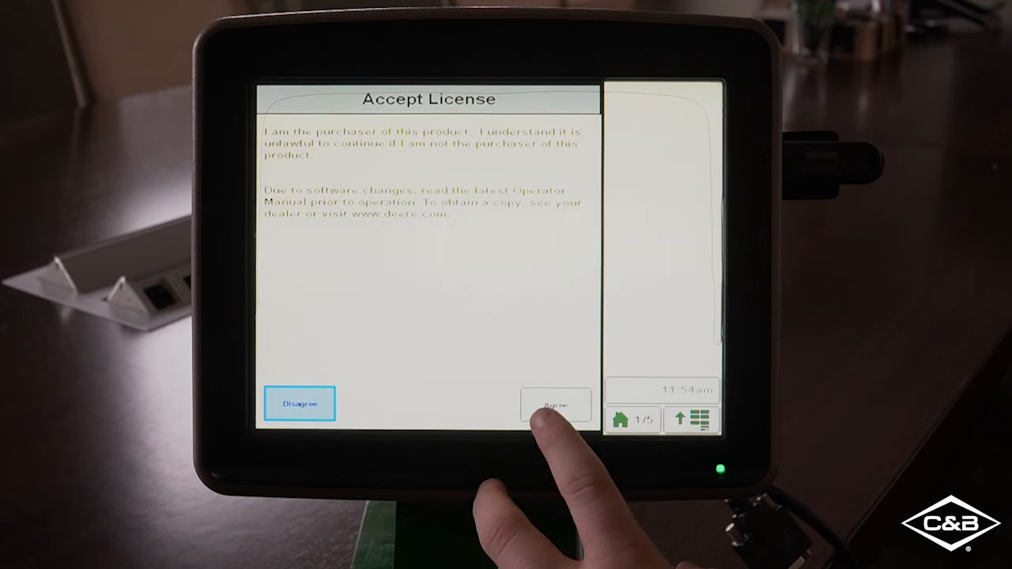
pyautogui.click(556, 405)
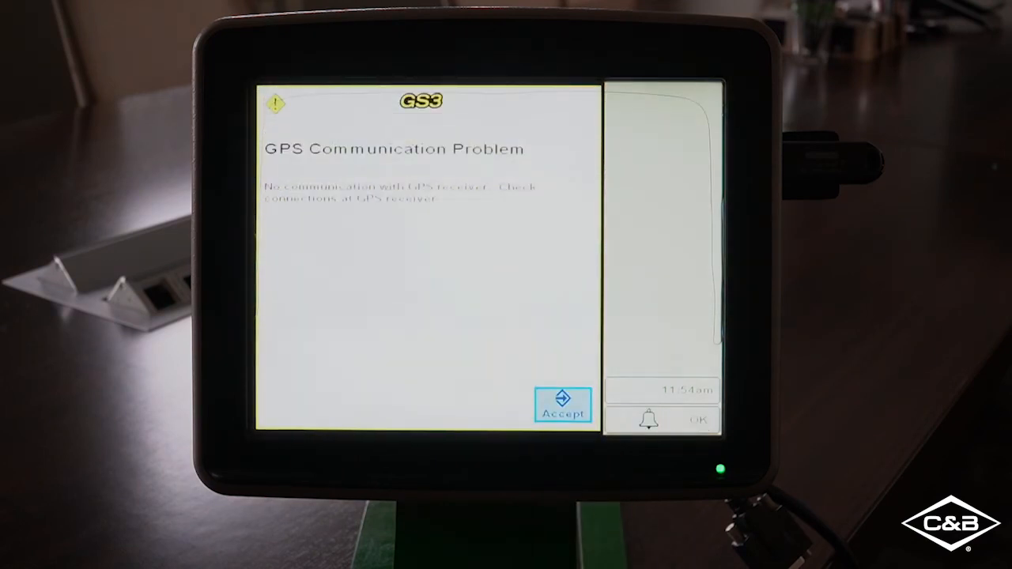
pyautogui.click(563, 405)
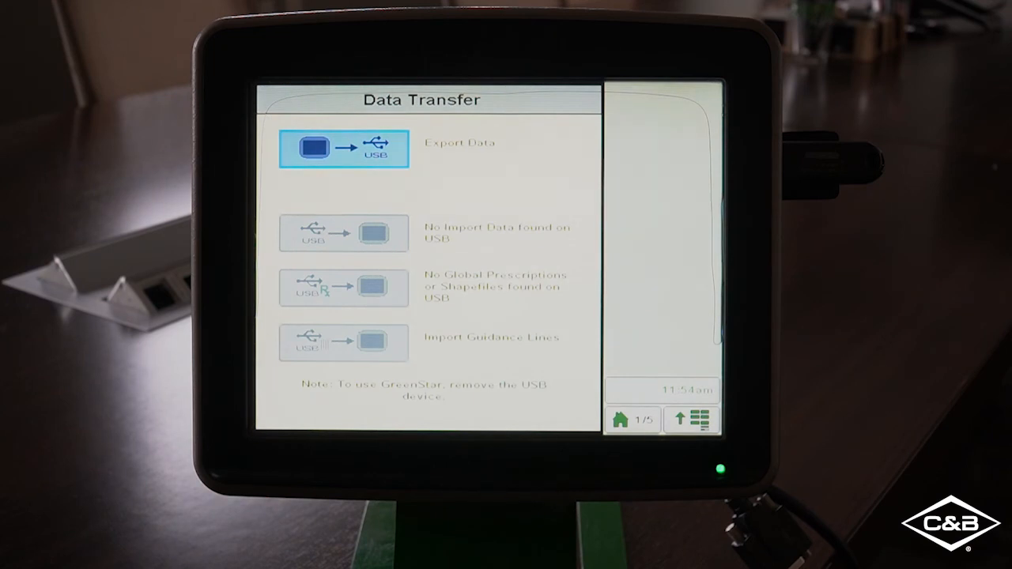
# Go Home, then via Menu and Message Center show component versions with the display at 3.36.1073
pyautogui.click(632, 420)
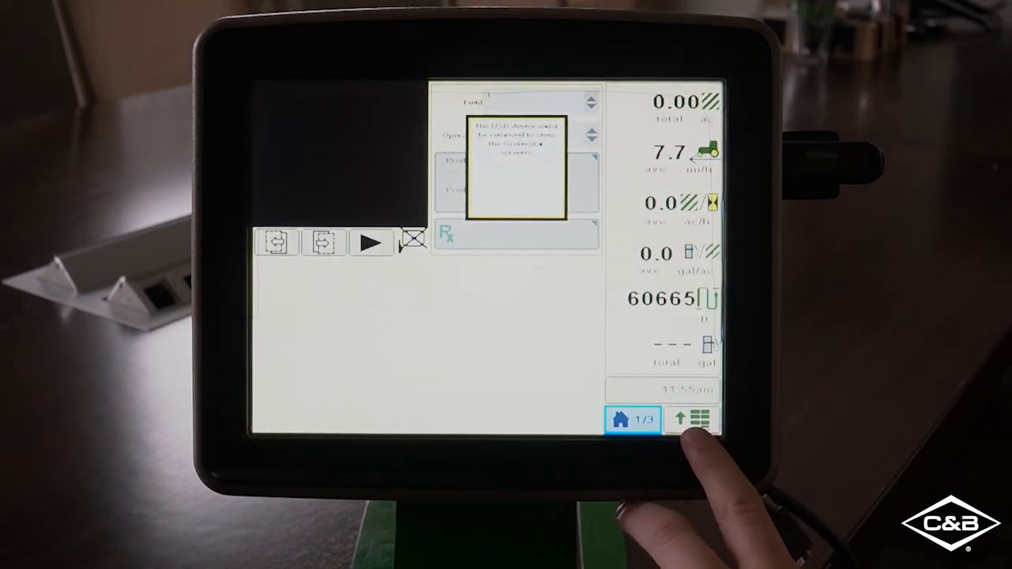
pyautogui.click(693, 419)
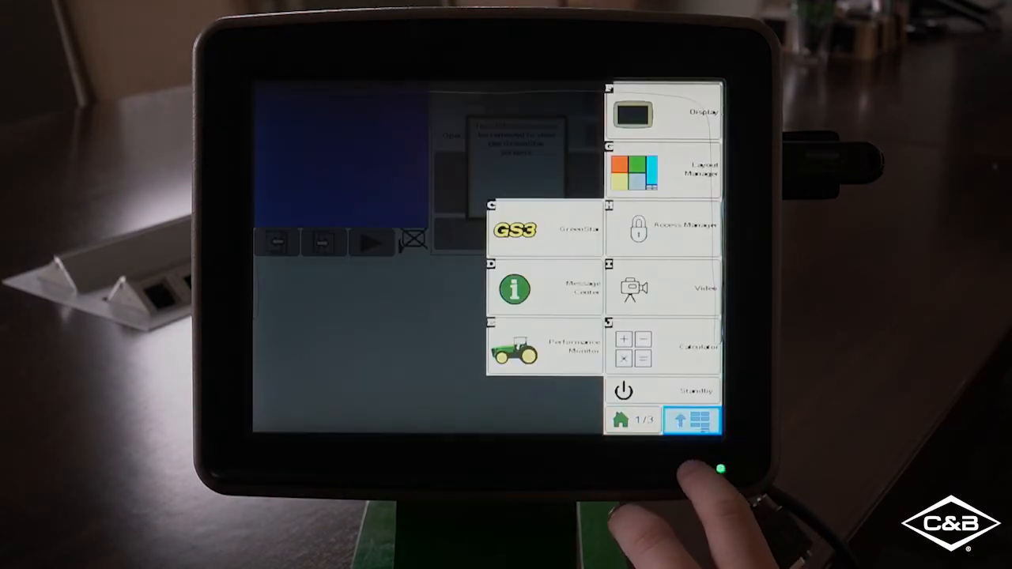
pyautogui.click(516, 287)
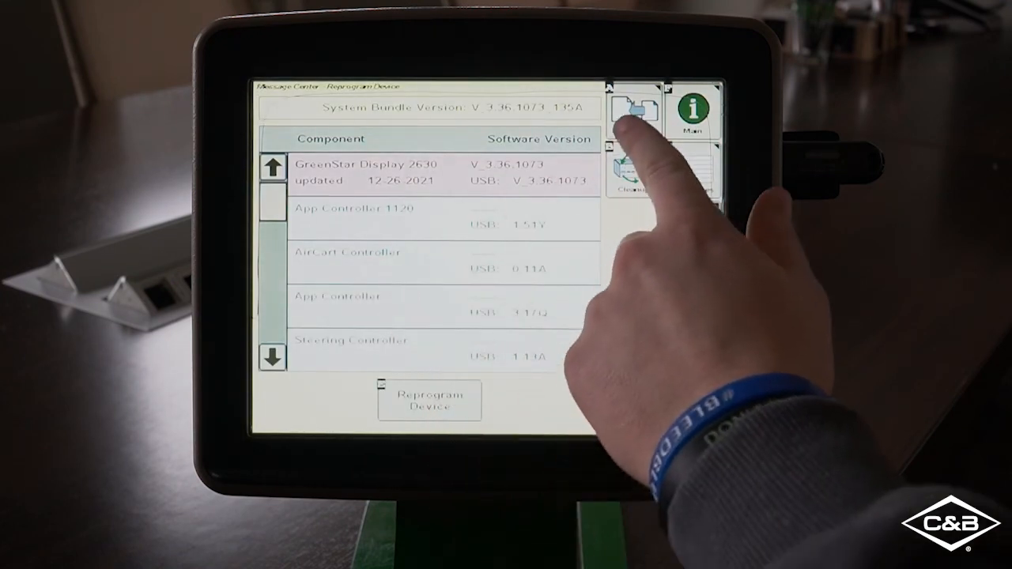
pyautogui.click(632, 107)
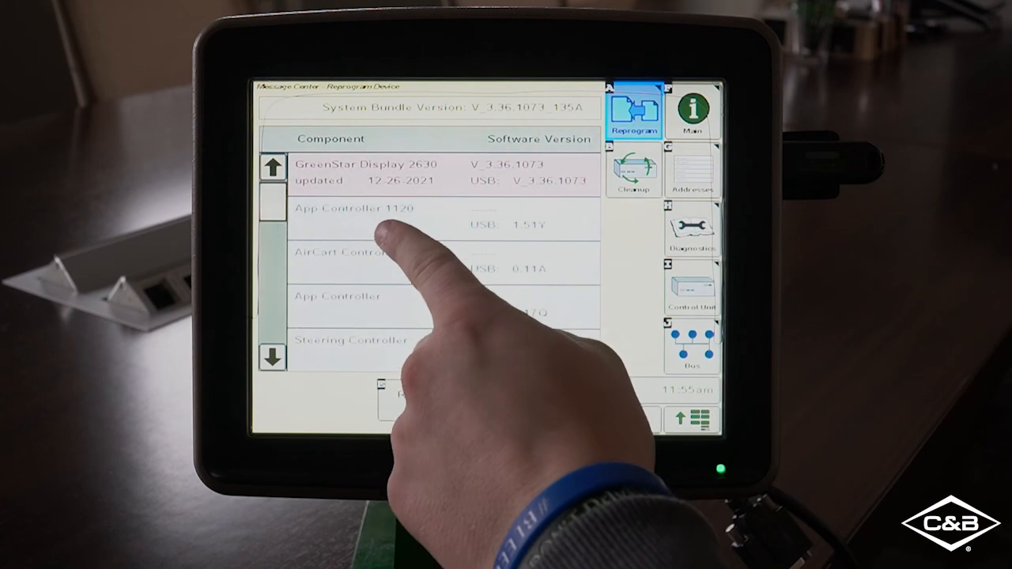